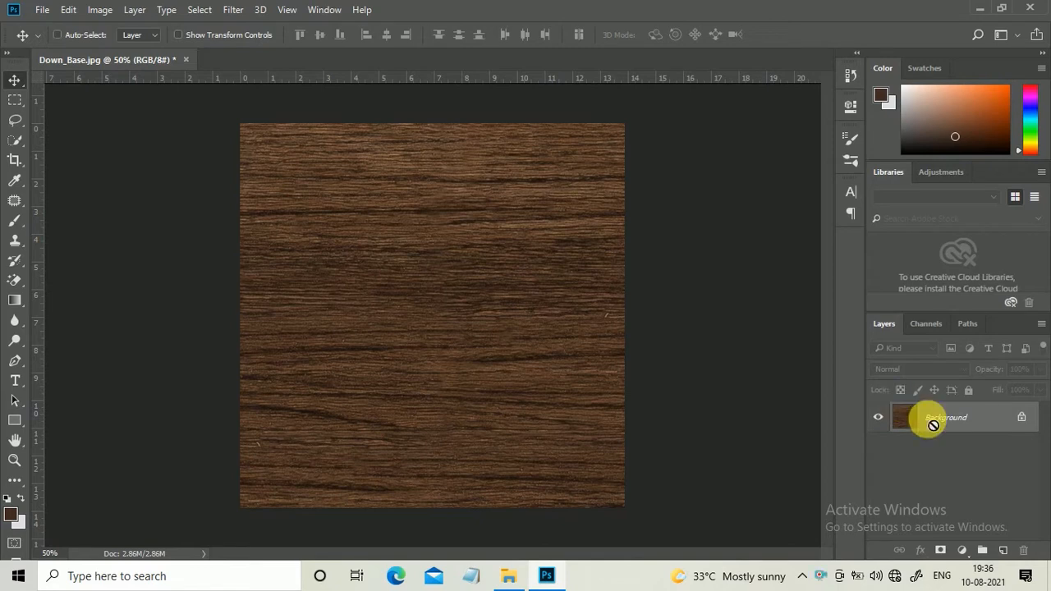
Duplicate the wood texture layer, name the copy 'Height', and bring up Hue/Saturation.
{"action": "key", "text": "ctrl+j"}
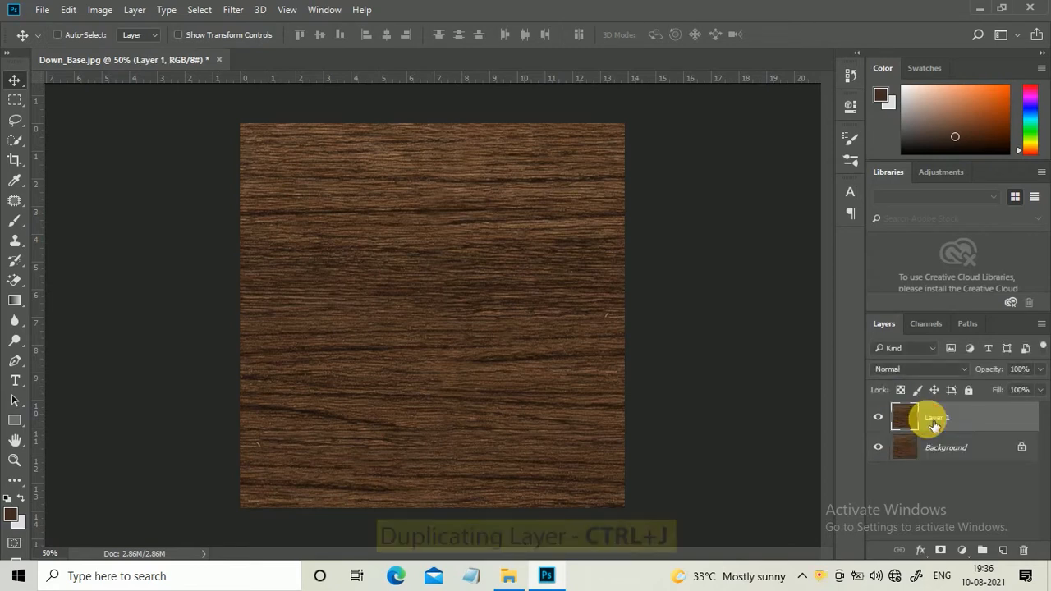
{"action": "key", "text": "ctrl+j"}
{"action": "type", "text": "Height"}
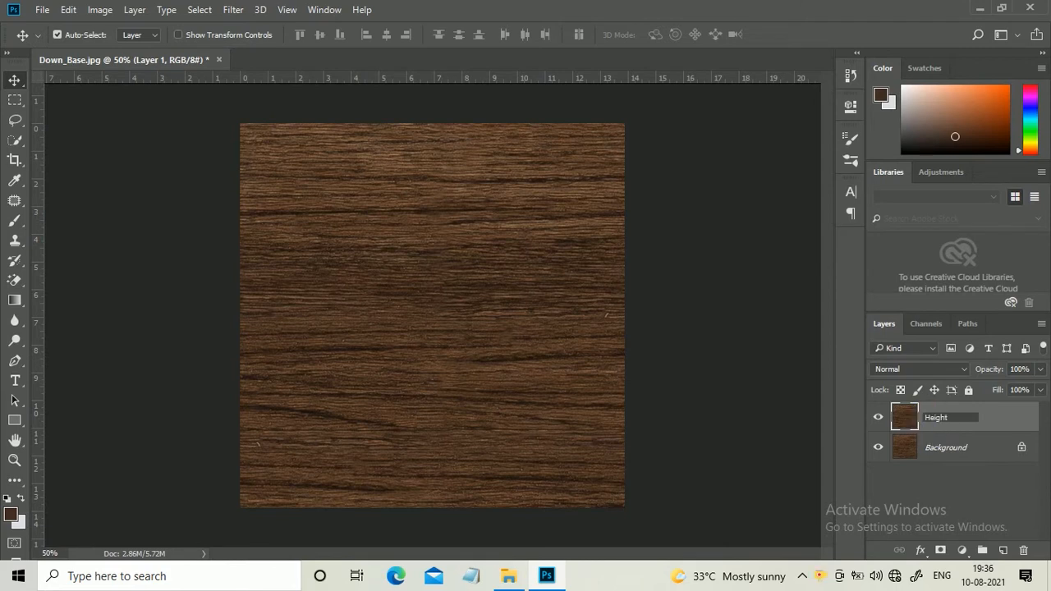
{"action": "left_click", "coordinate": [937, 417]}
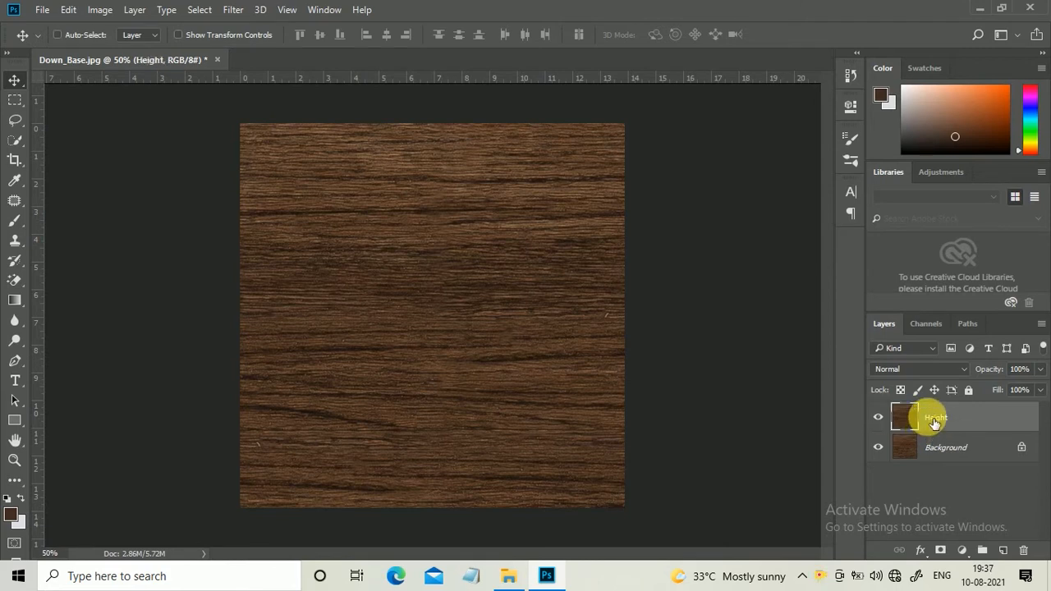
{"action": "key", "text": "ctrl+u"}
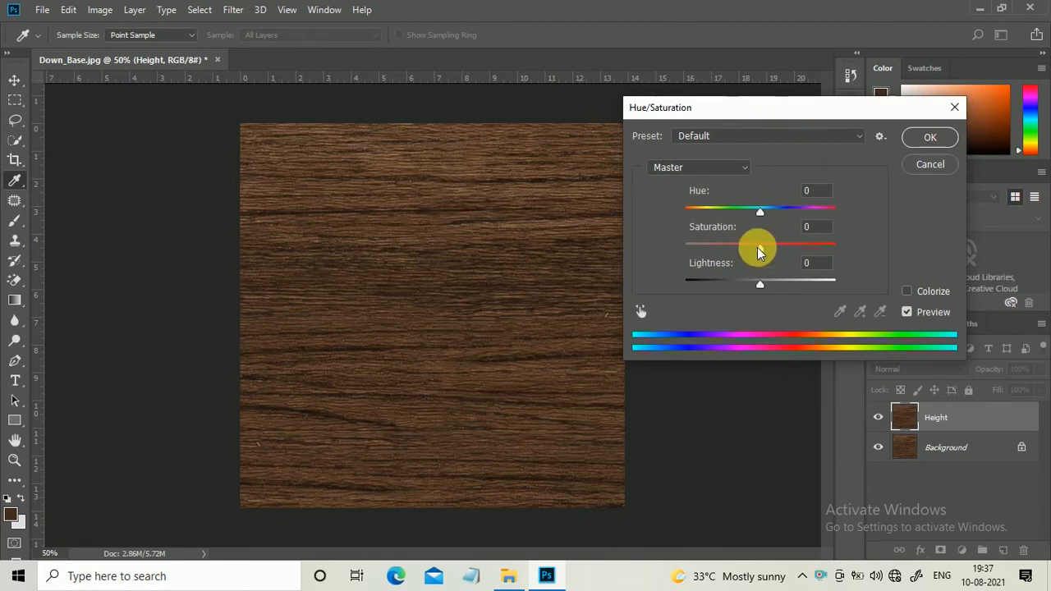
Apply Hue/Saturation to Height with saturation -100 and lightness about +72.
{"action": "left_click_drag", "start_coordinate": [760, 245], "coordinate": [684, 246]}
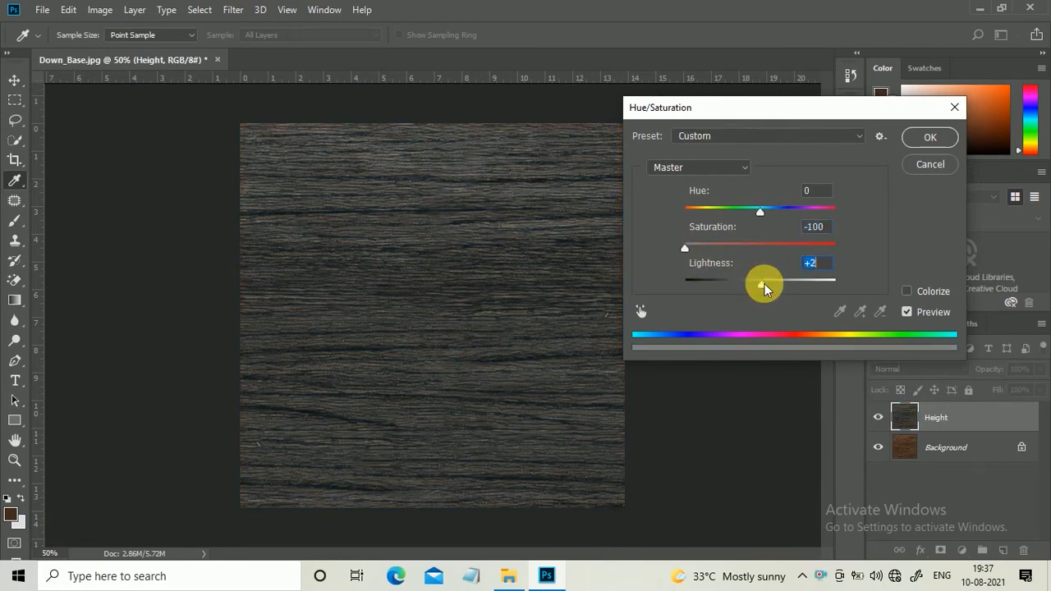
{"action": "left_click_drag", "start_coordinate": [760, 279], "coordinate": [797, 283]}
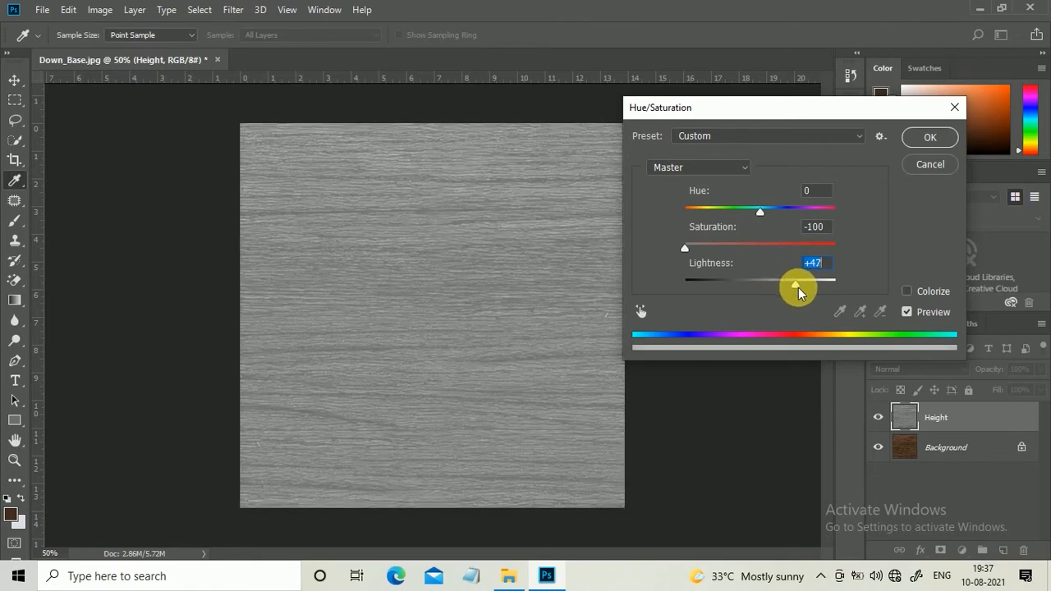
{"action": "left_click_drag", "start_coordinate": [795, 285], "coordinate": [811, 289]}
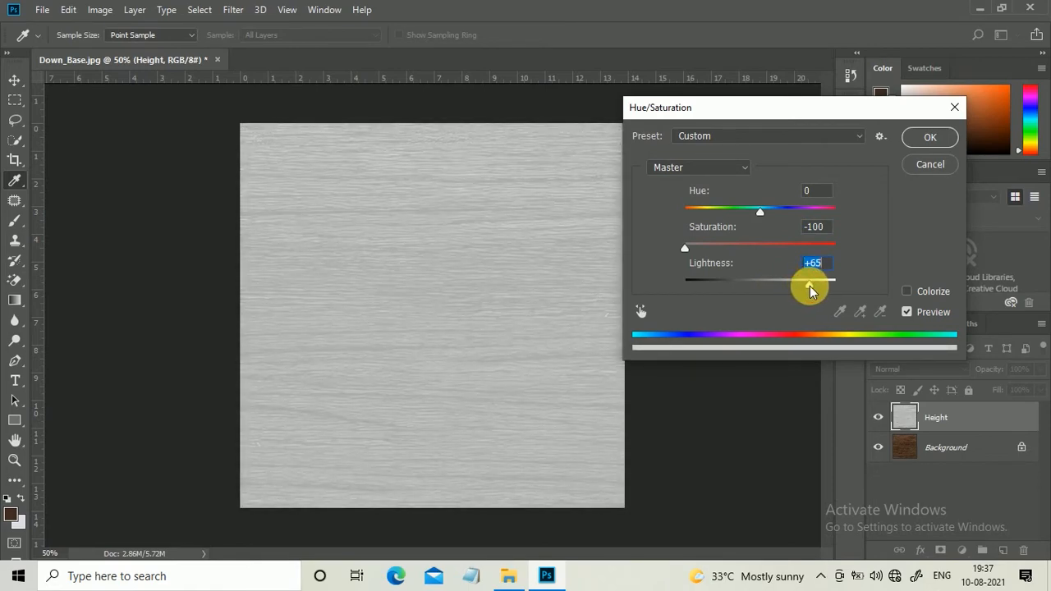
{"action": "left_click_drag", "start_coordinate": [809, 290], "coordinate": [816, 289]}
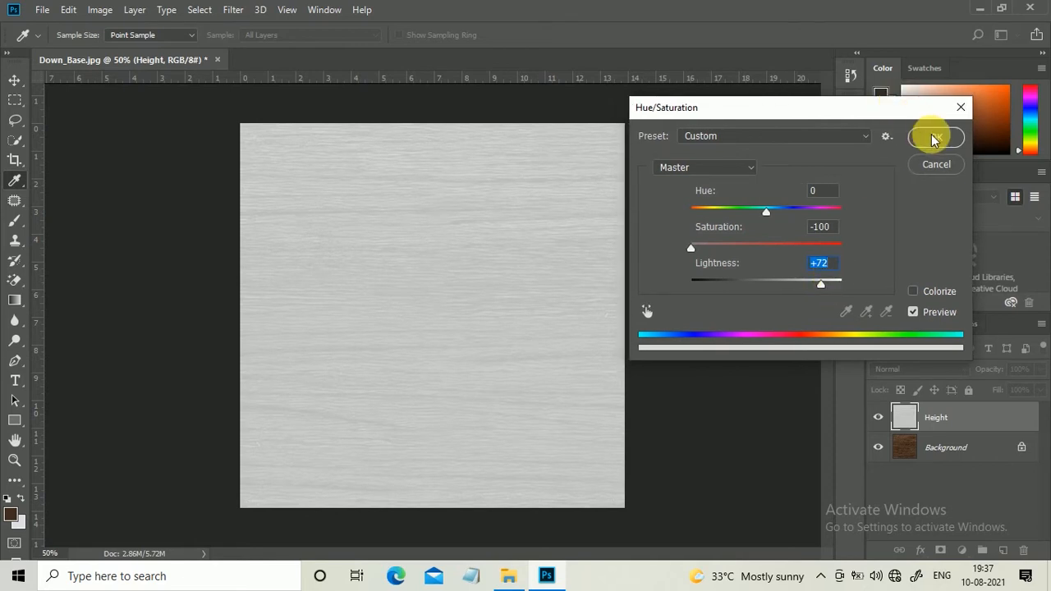
{"action": "left_click", "coordinate": [934, 137]}
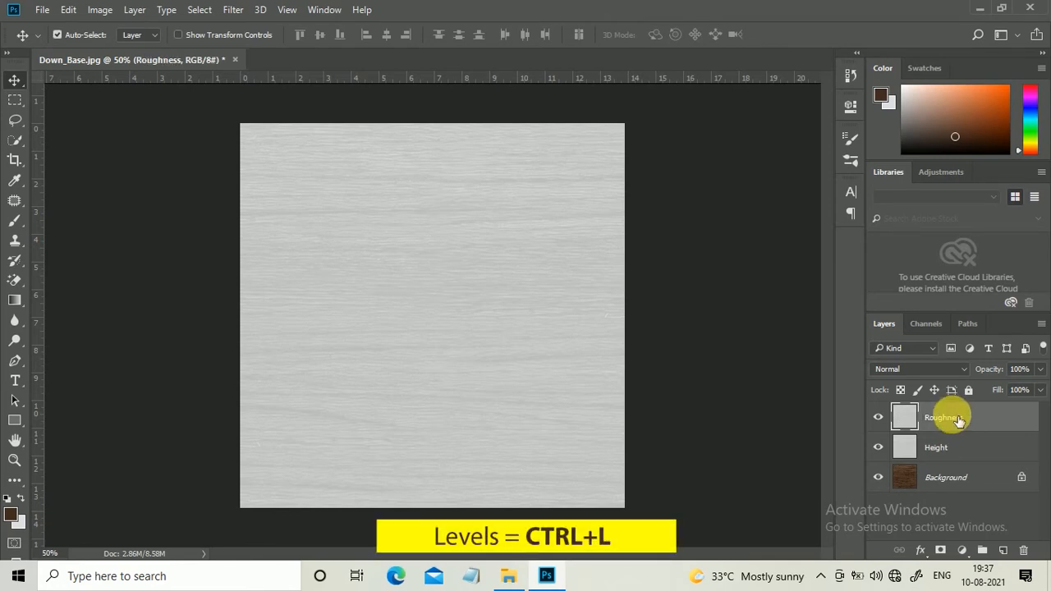
Open the Levels adjustment on the Roughness layer.
{"action": "key", "text": "ctrl+l"}
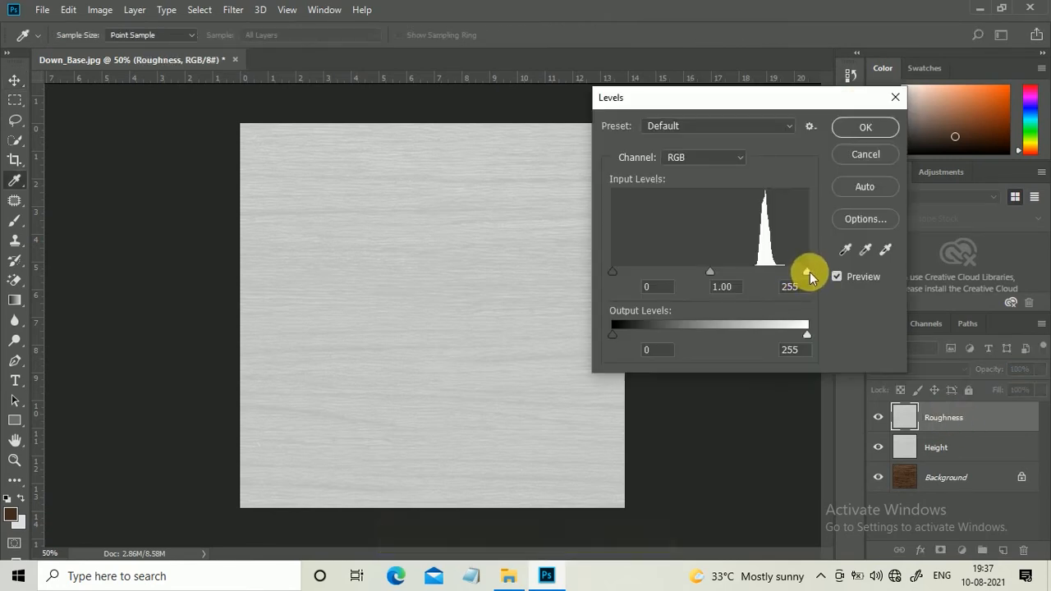
Brighten Roughness to near-white with the Levels white input set to about 205.
{"action": "left_click_drag", "start_coordinate": [811, 271], "coordinate": [758, 271]}
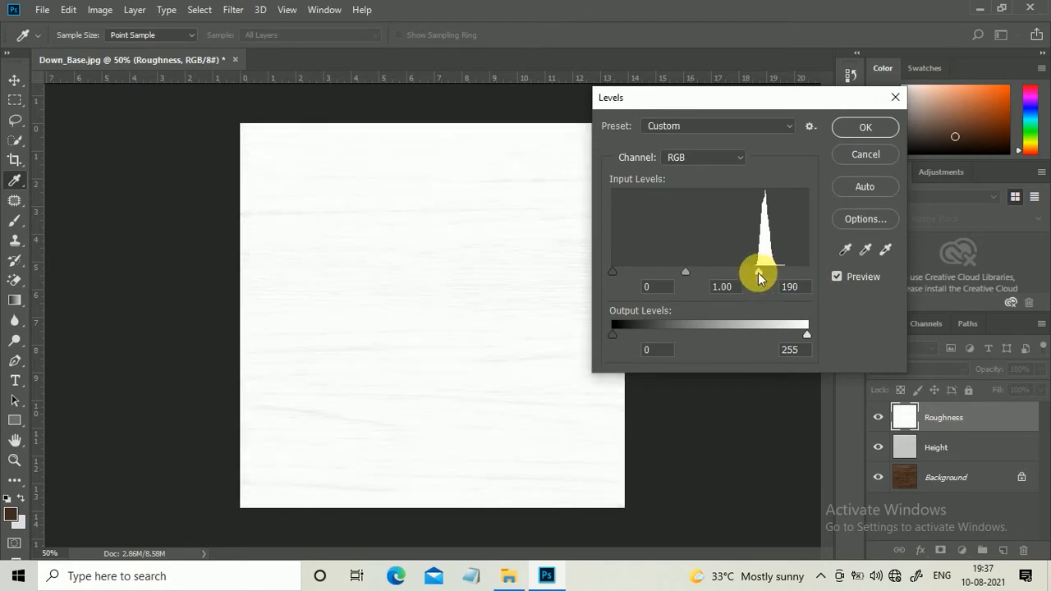
{"action": "left_click_drag", "start_coordinate": [758, 272], "coordinate": [768, 272]}
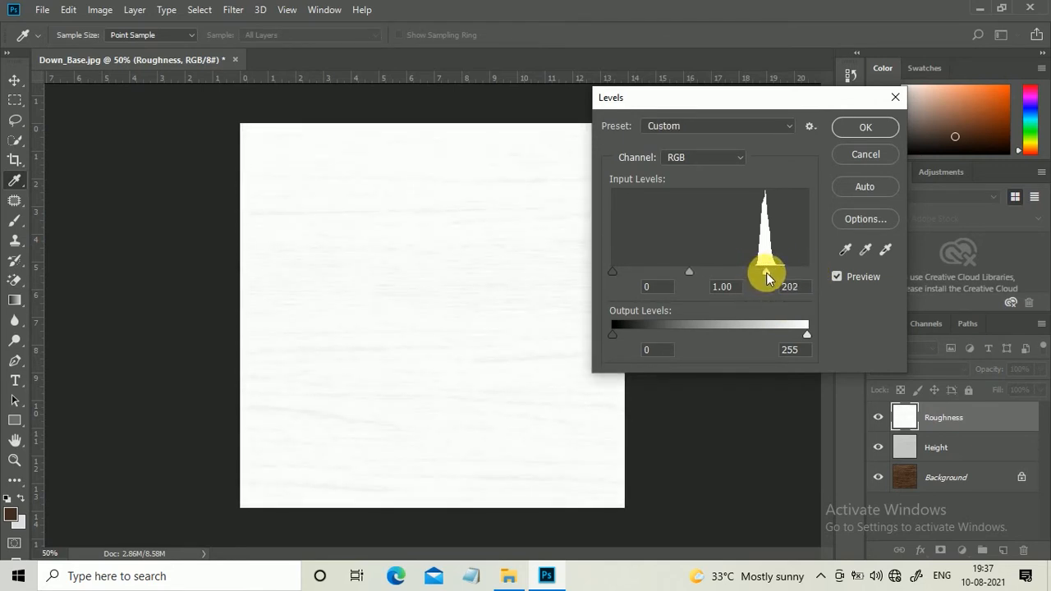
{"action": "left_click_drag", "start_coordinate": [765, 275], "coordinate": [766, 275]}
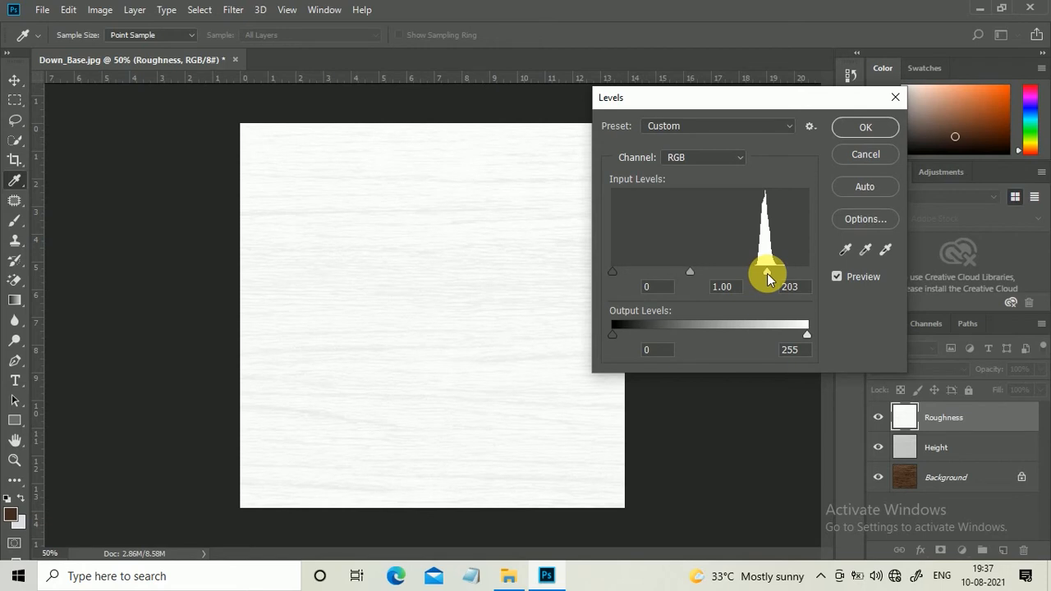
{"action": "left_click_drag", "start_coordinate": [768, 271], "coordinate": [771, 271]}
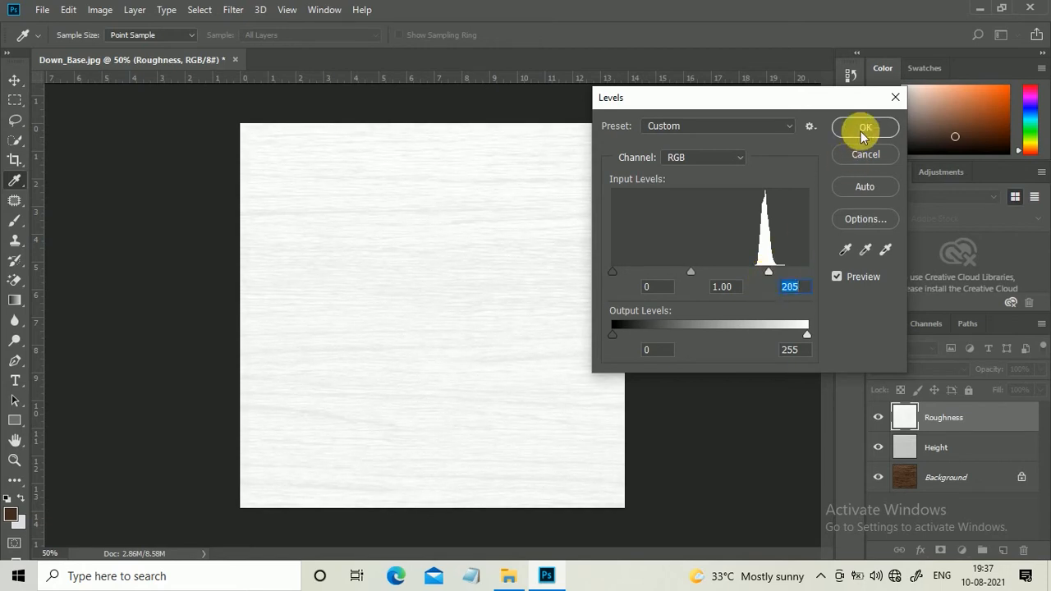
{"action": "left_click", "coordinate": [865, 127]}
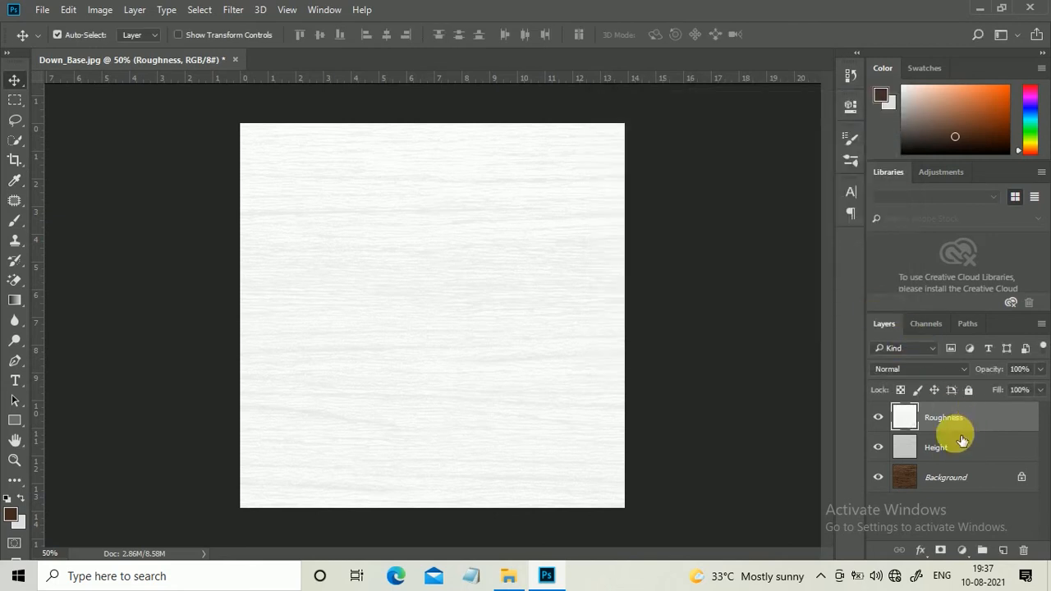
Hide Roughness and Background, then save Height over Down_Heght.jpg at JPEG quality 12.
{"action": "left_click", "coordinate": [904, 417]}
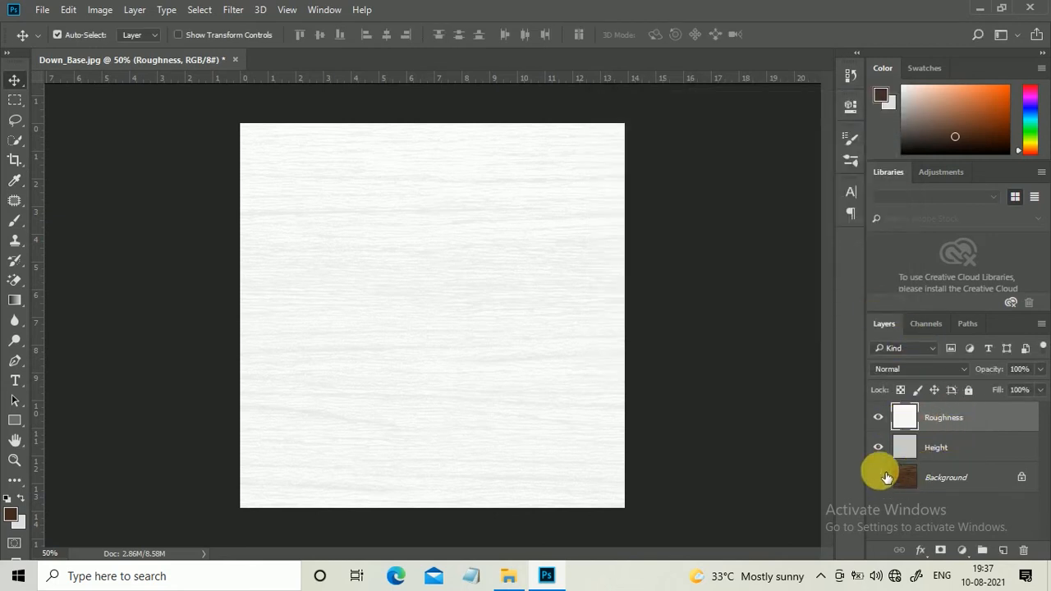
{"action": "left_click", "coordinate": [878, 417]}
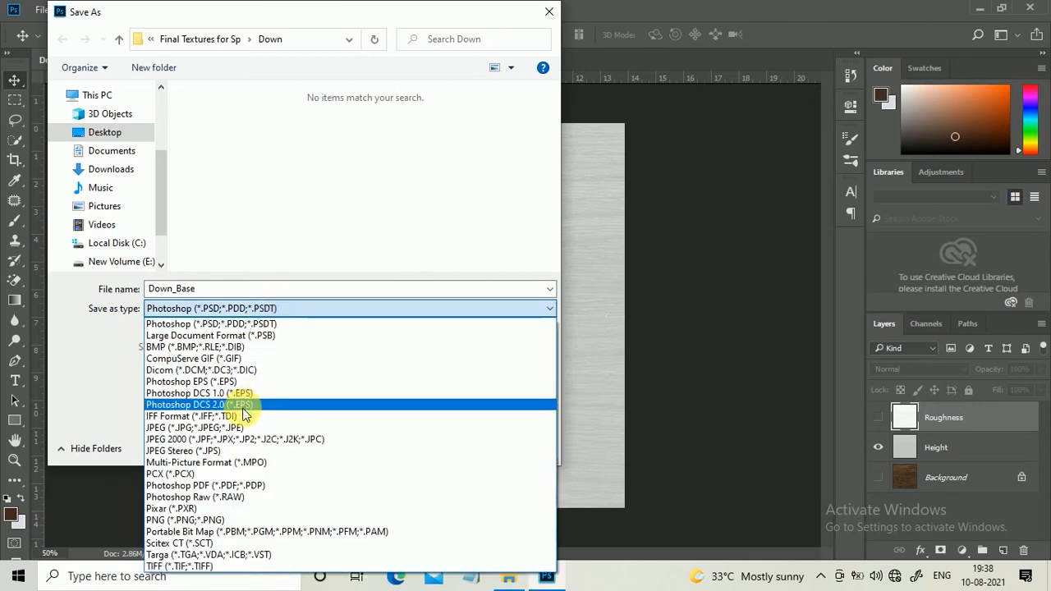
{"action": "left_click", "coordinate": [194, 427]}
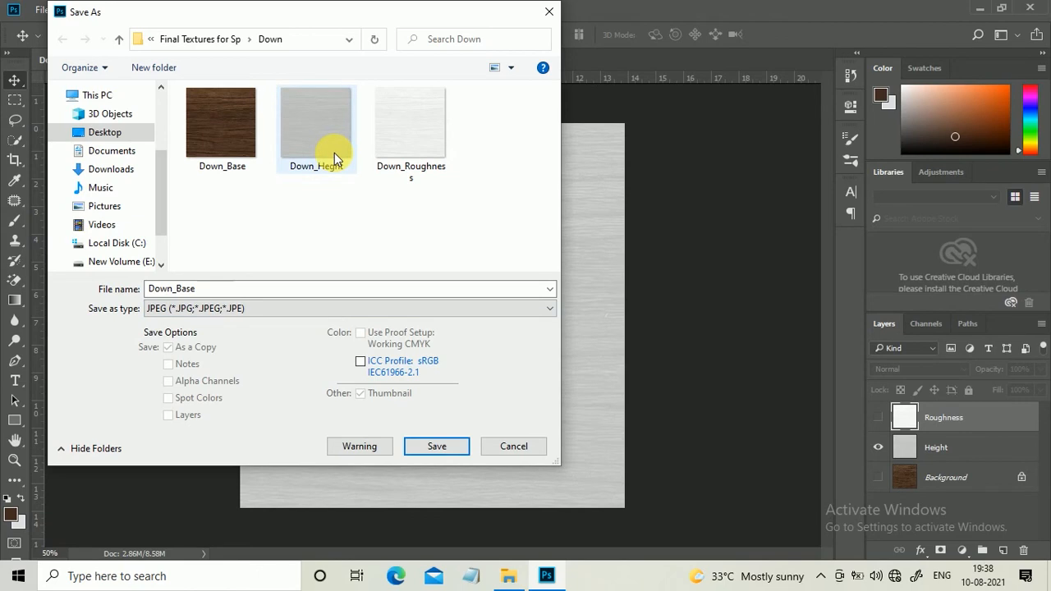
{"action": "left_click", "coordinate": [436, 446]}
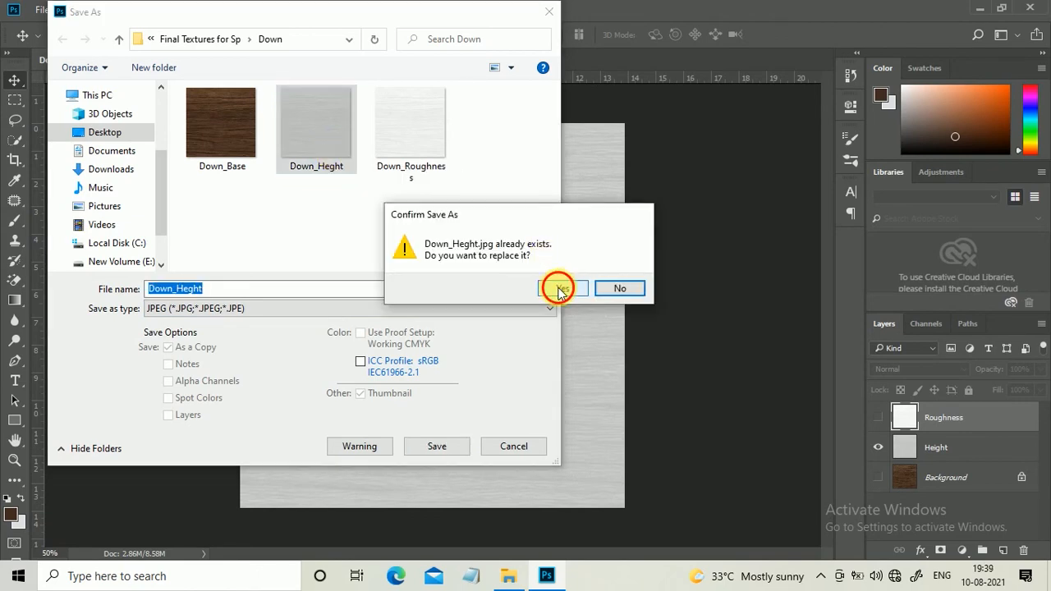
{"action": "left_click", "coordinate": [560, 289]}
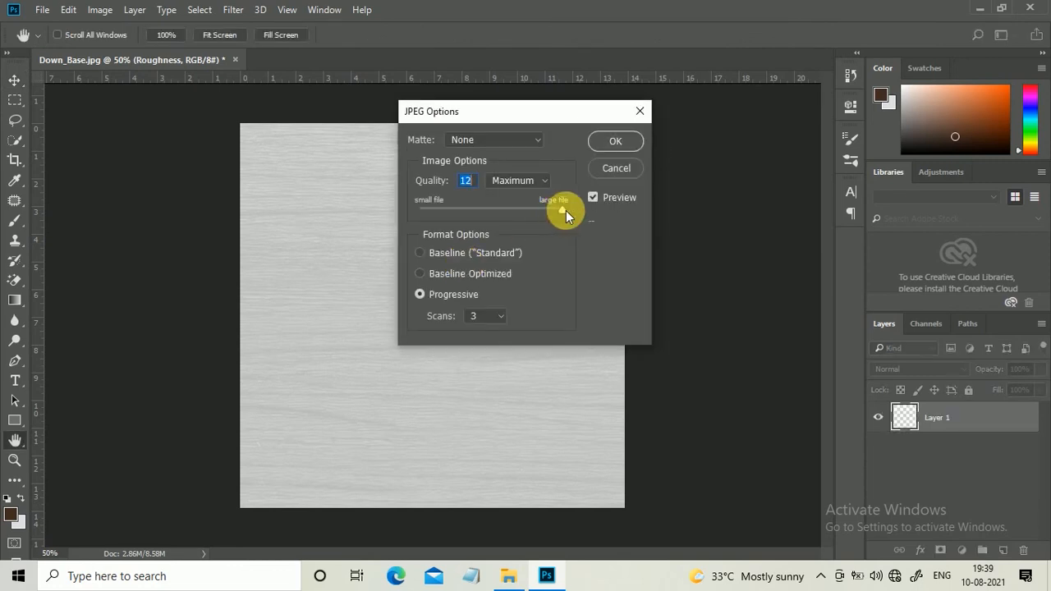
{"action": "left_click_drag", "start_coordinate": [562, 210], "coordinate": [517, 210]}
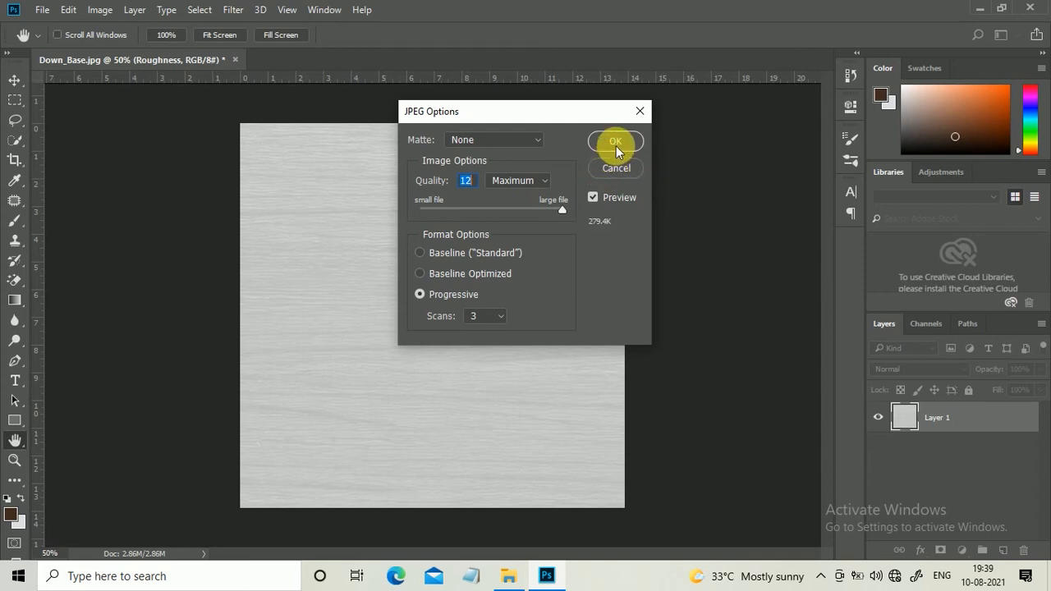
{"action": "left_click", "coordinate": [615, 141]}
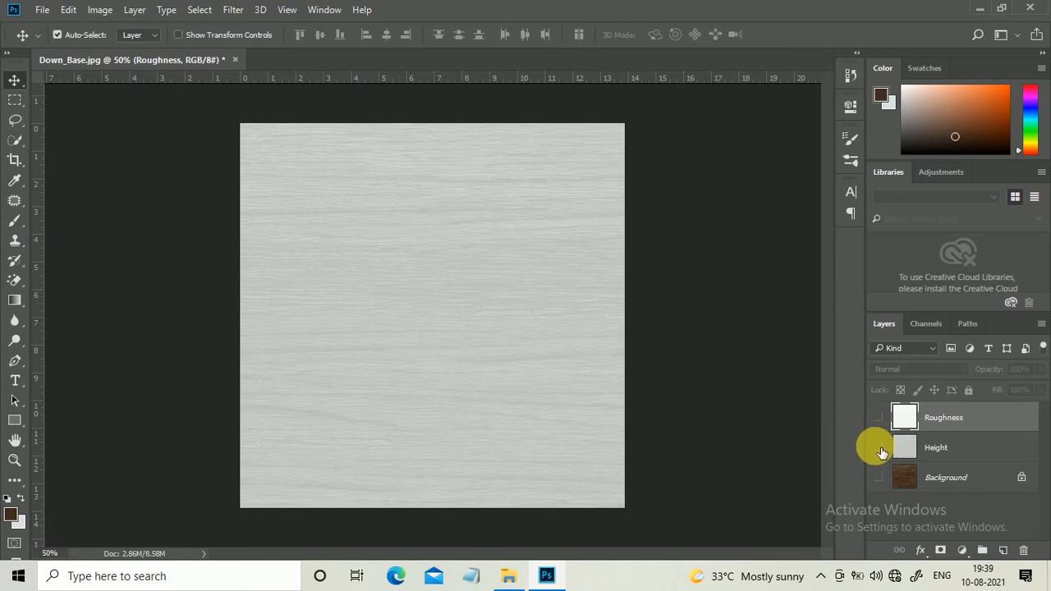
Show only Roughness and save it over Down_Roughness.jpg at maximum JPEG quality.
{"action": "left_click", "coordinate": [878, 417]}
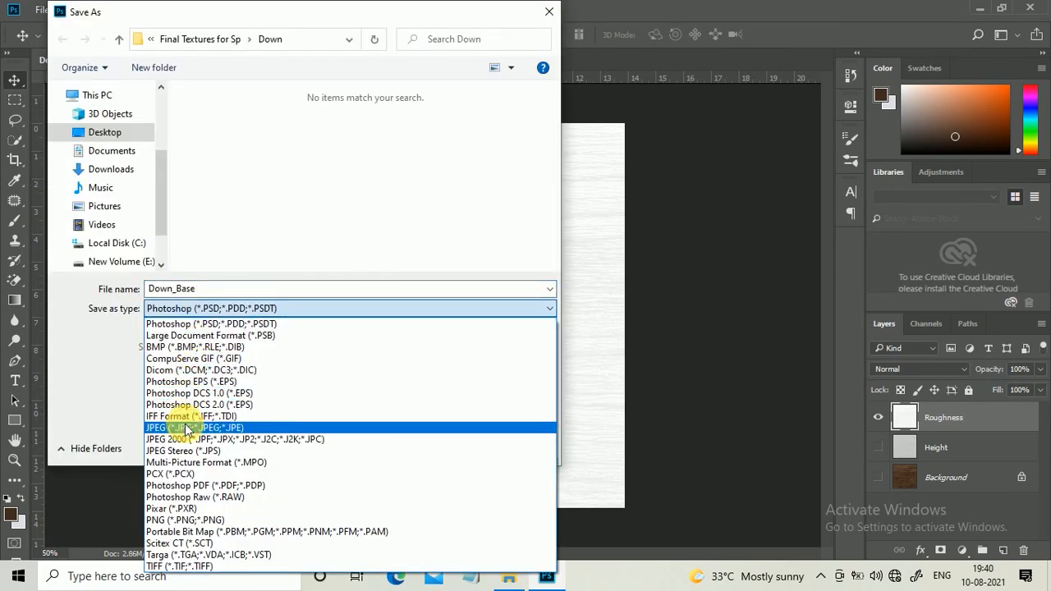
{"action": "left_click", "coordinate": [187, 428]}
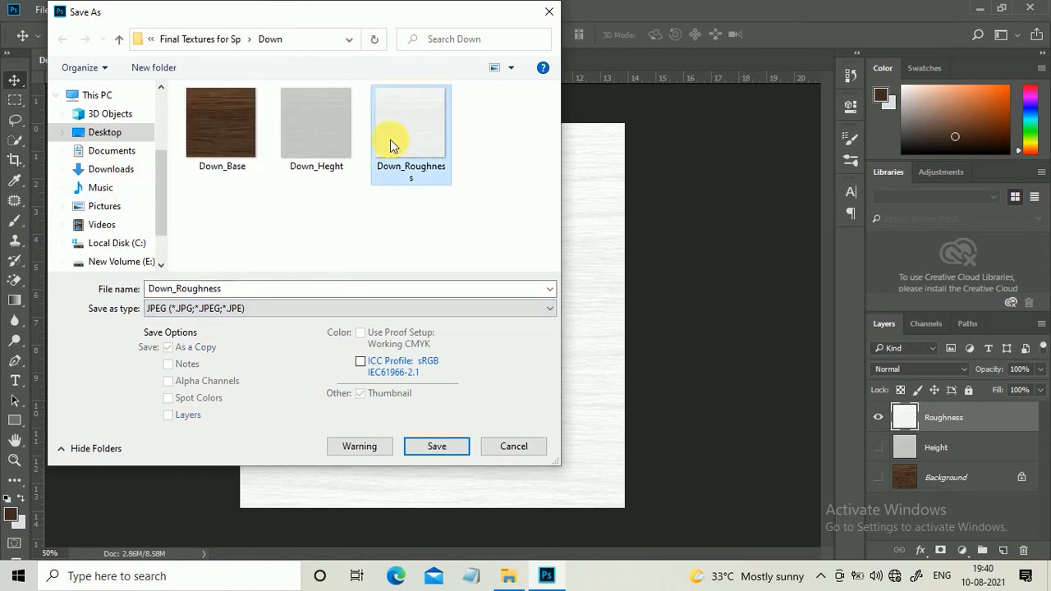
{"action": "left_click", "coordinate": [436, 446]}
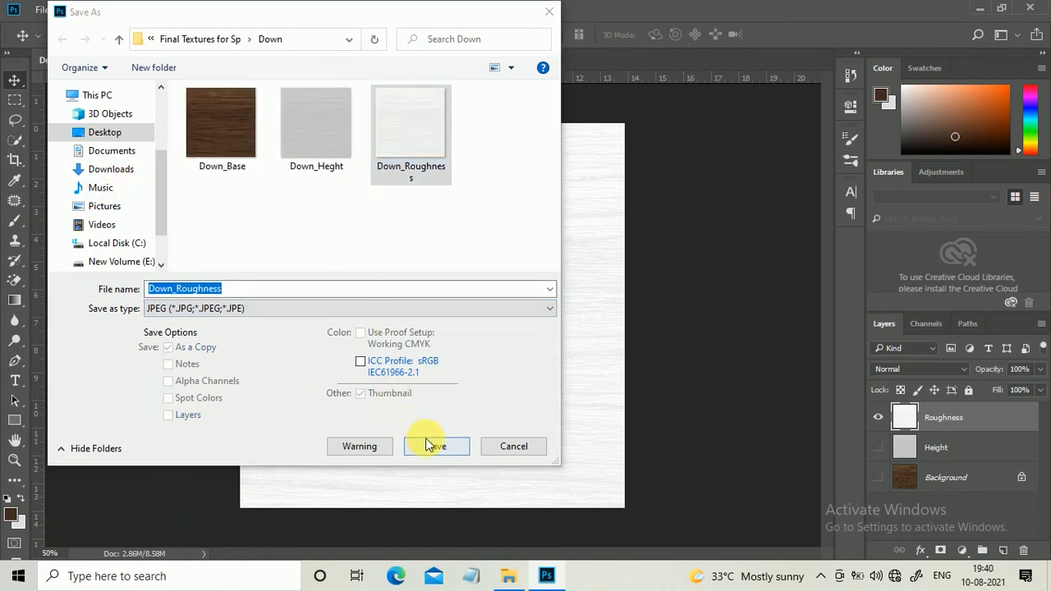
{"action": "left_click", "coordinate": [436, 446]}
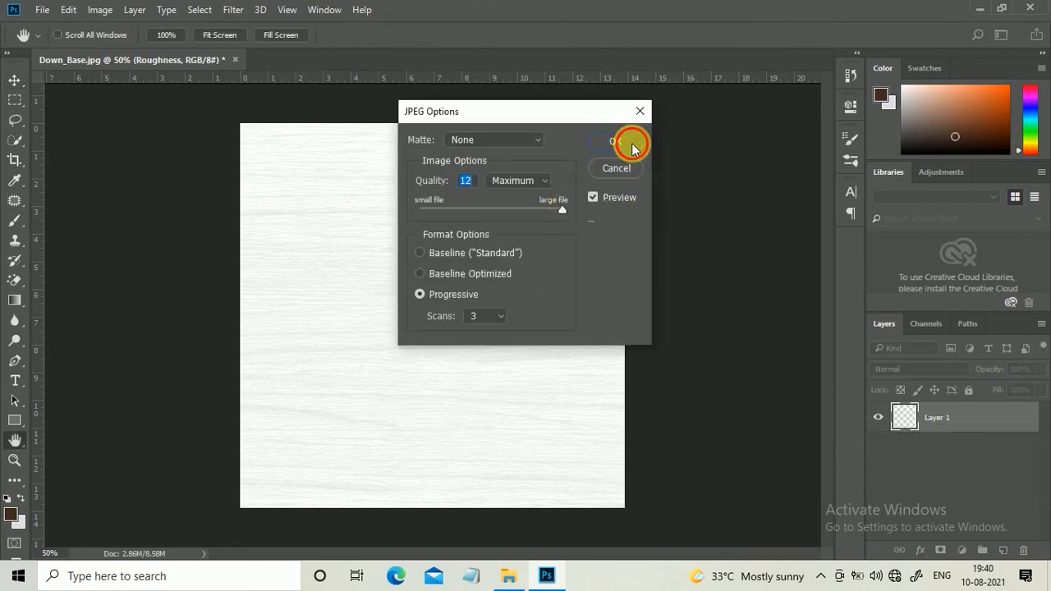
{"action": "left_click", "coordinate": [614, 141]}
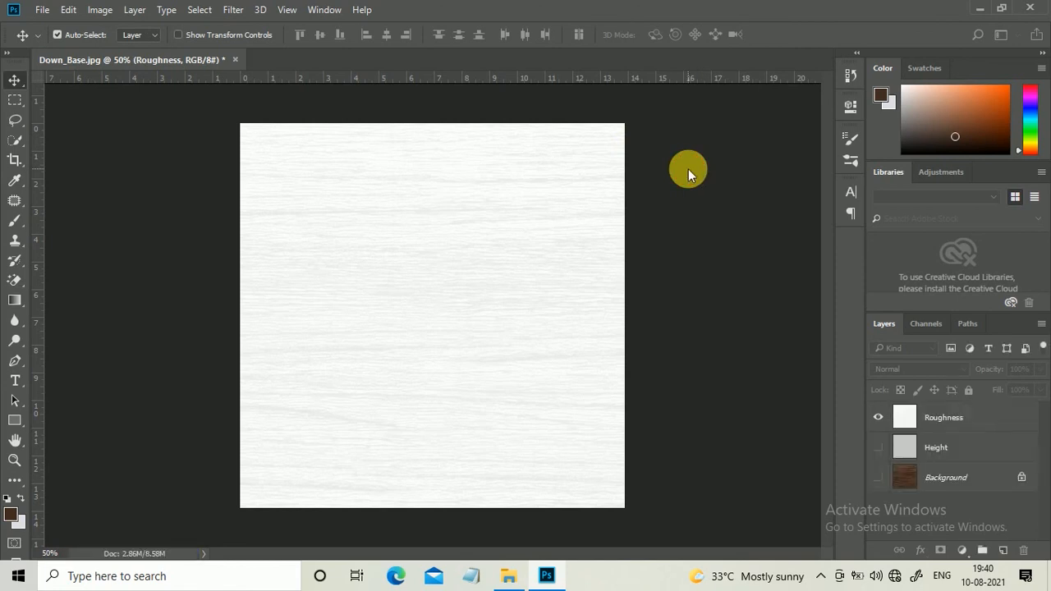